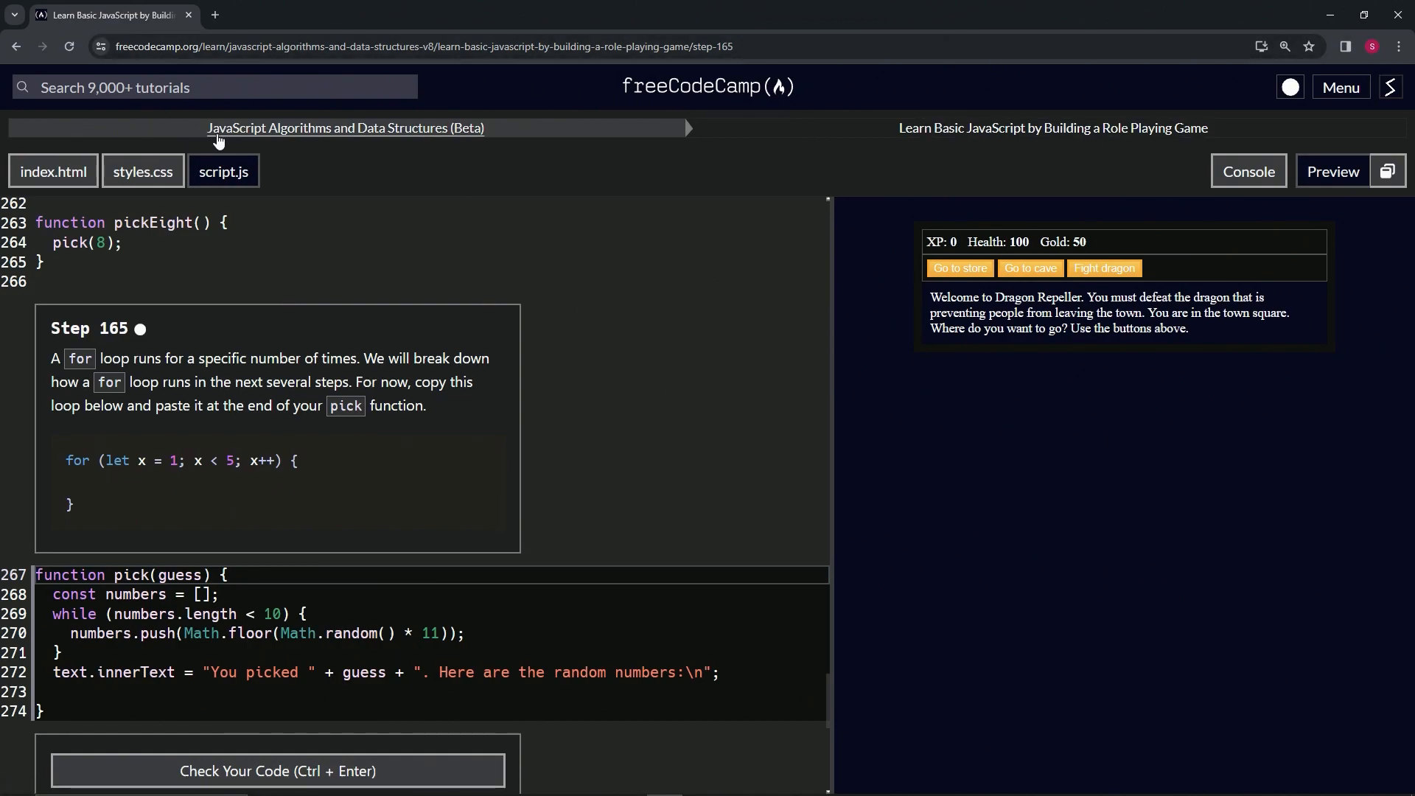
{"action": "mouse_move", "coordinate": [909, 153]}
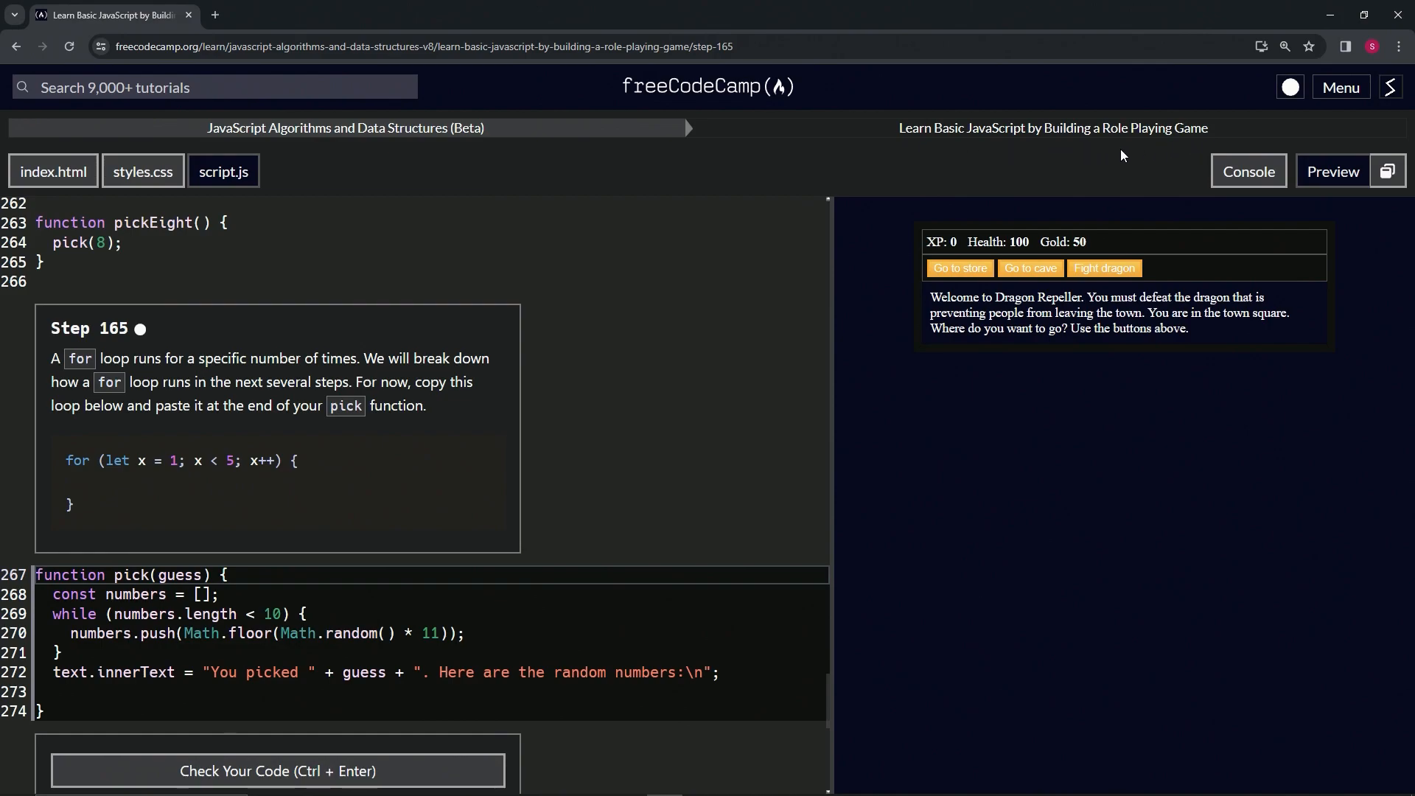
{"action": "mouse_move", "coordinate": [136, 349]}
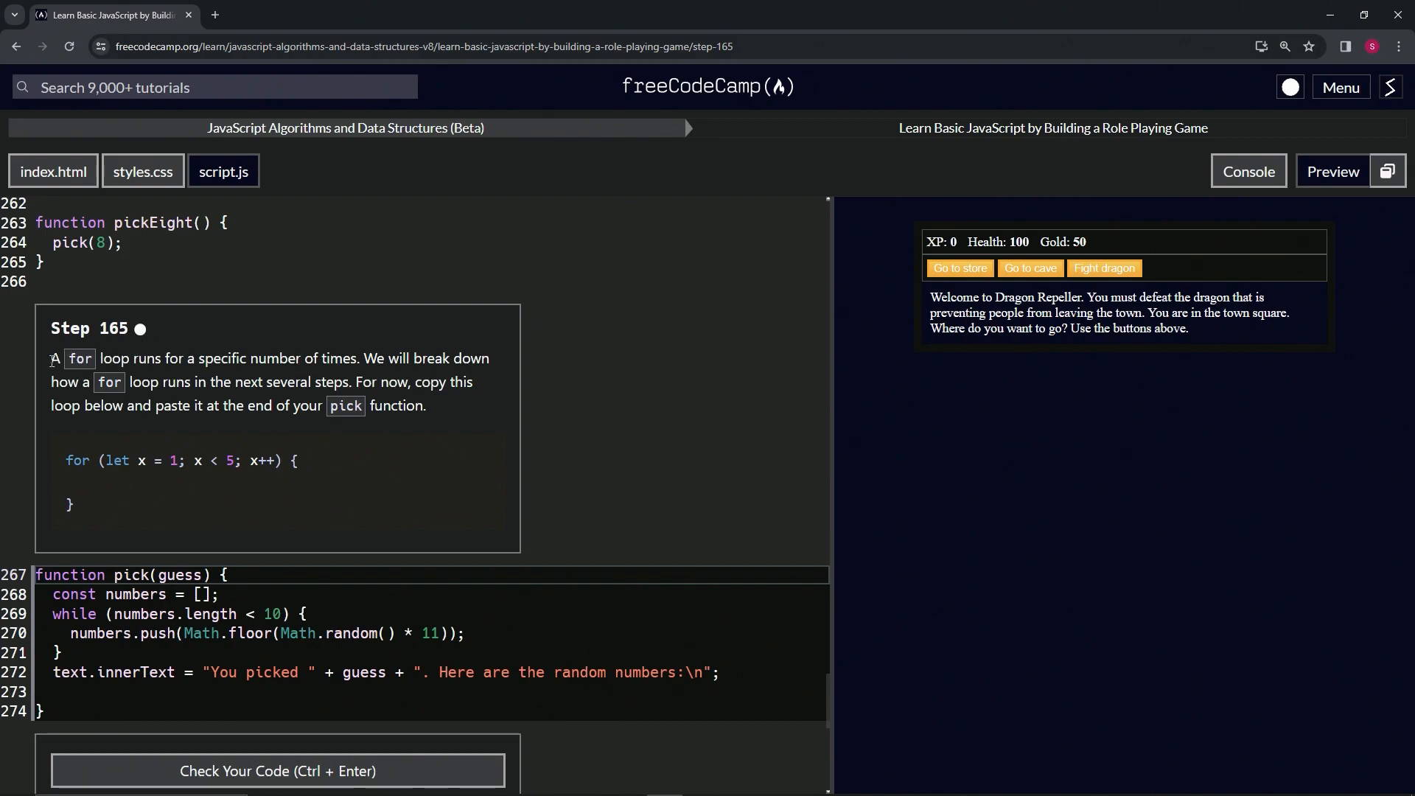
{"action": "mouse_move", "coordinate": [254, 377]}
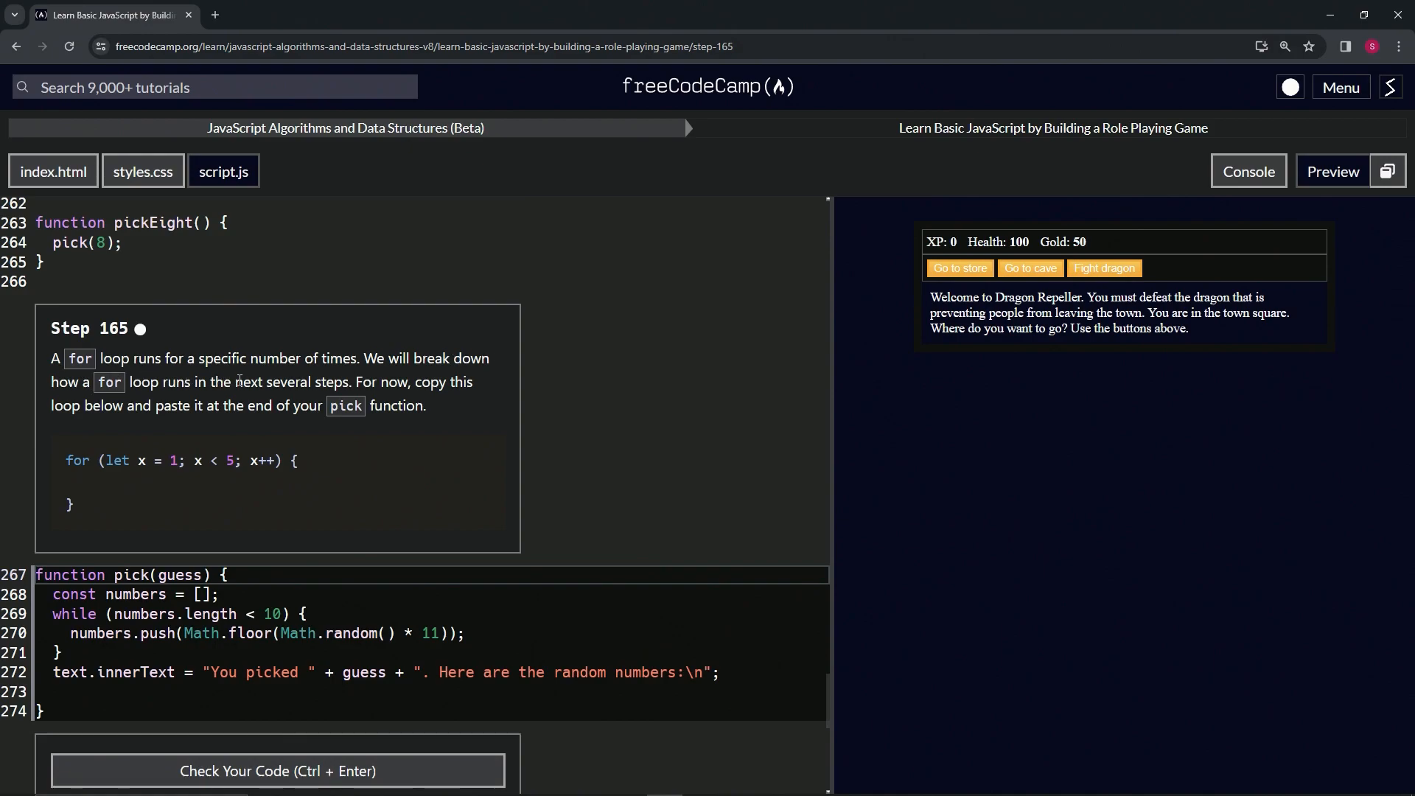
{"action": "mouse_move", "coordinate": [456, 384]}
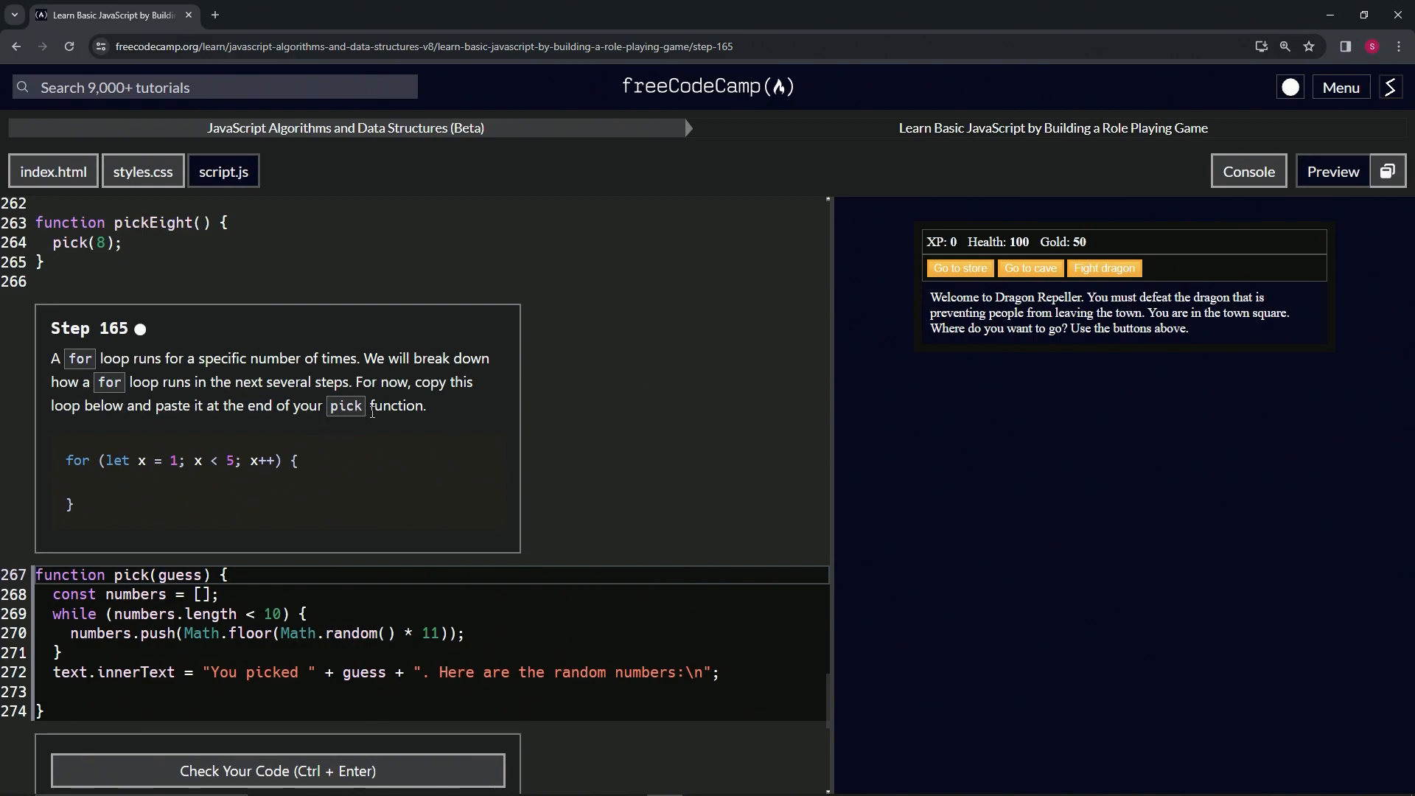
{"action": "mouse_move", "coordinate": [185, 456]}
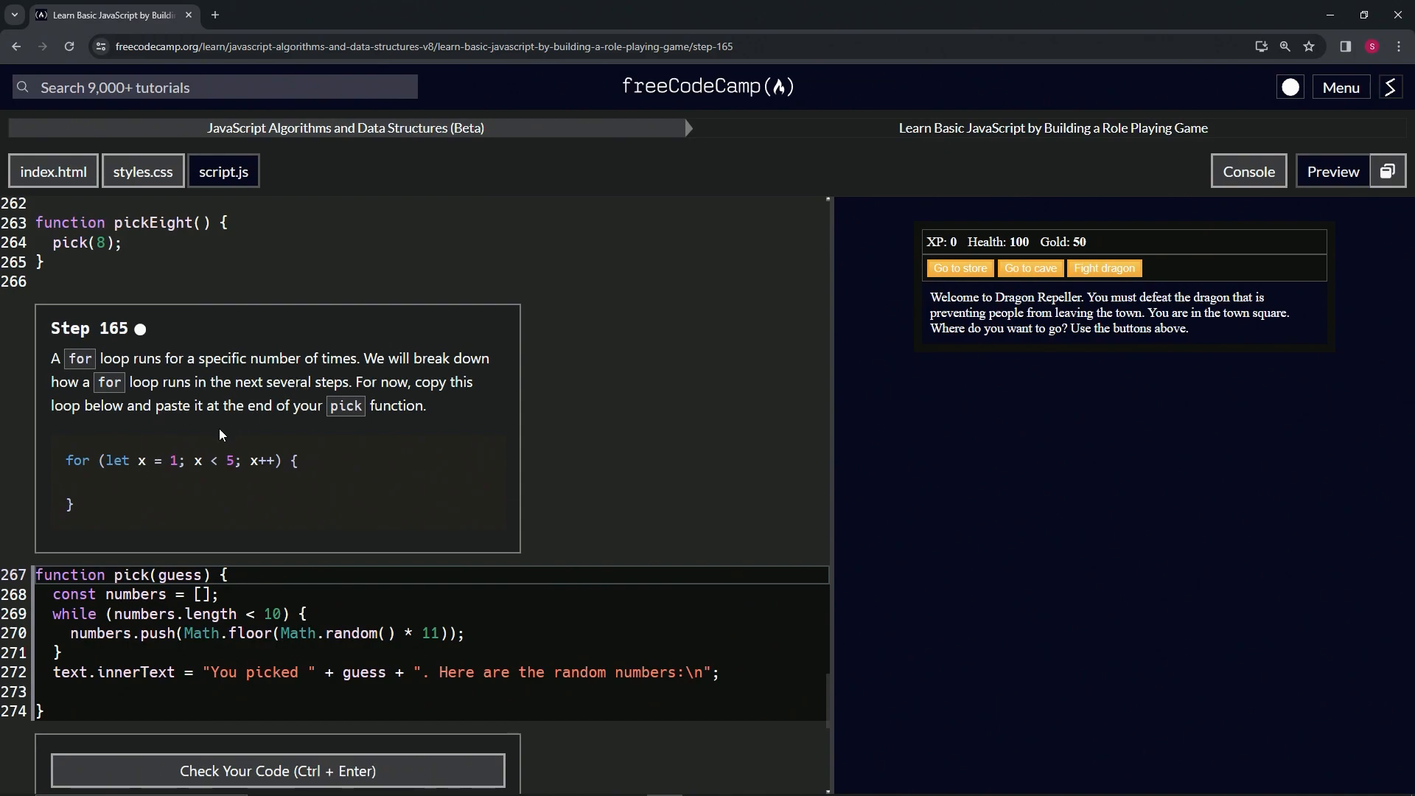
{"action": "mouse_move", "coordinate": [80, 514]}
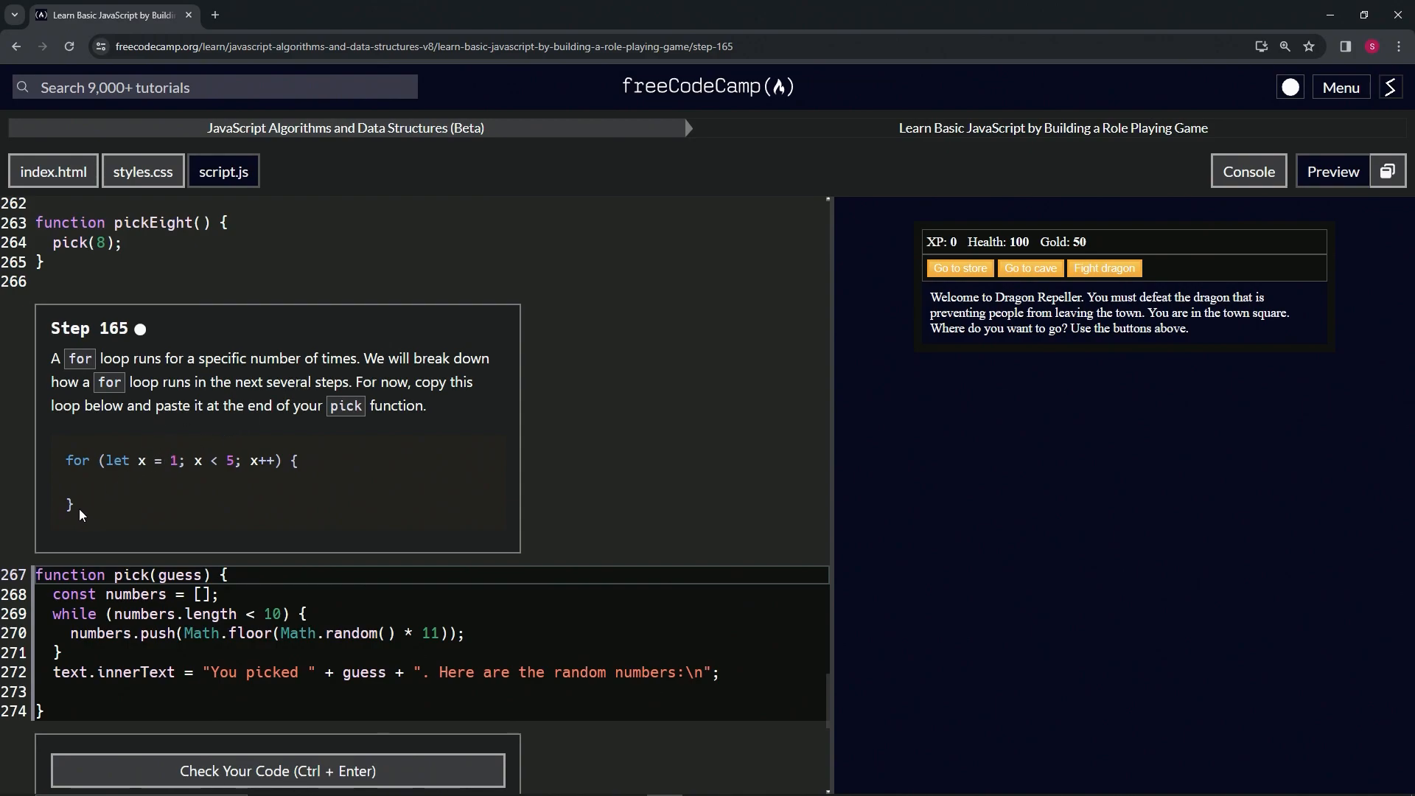
{"action": "mouse_move", "coordinate": [804, 118]}
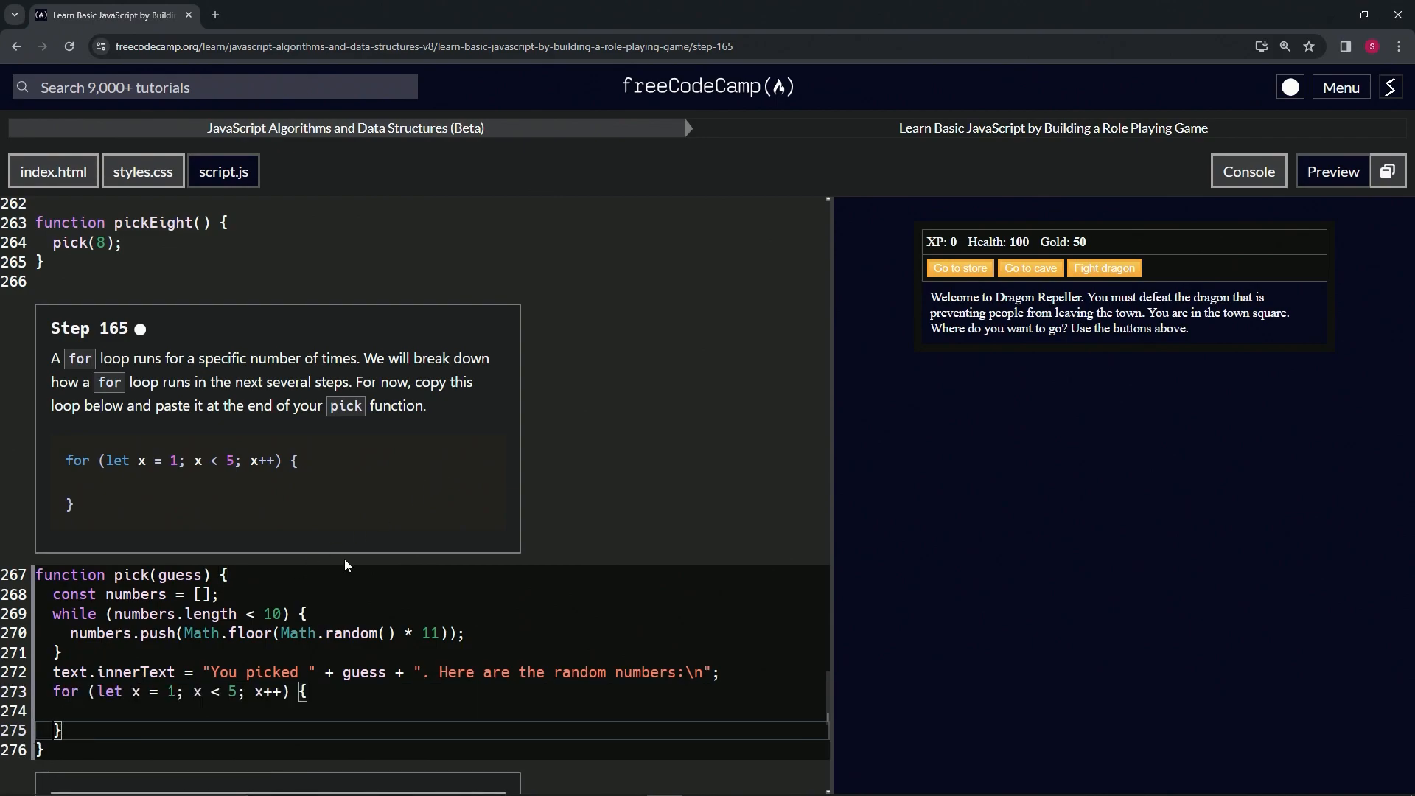
{"action": "mouse_move", "coordinate": [427, 486]}
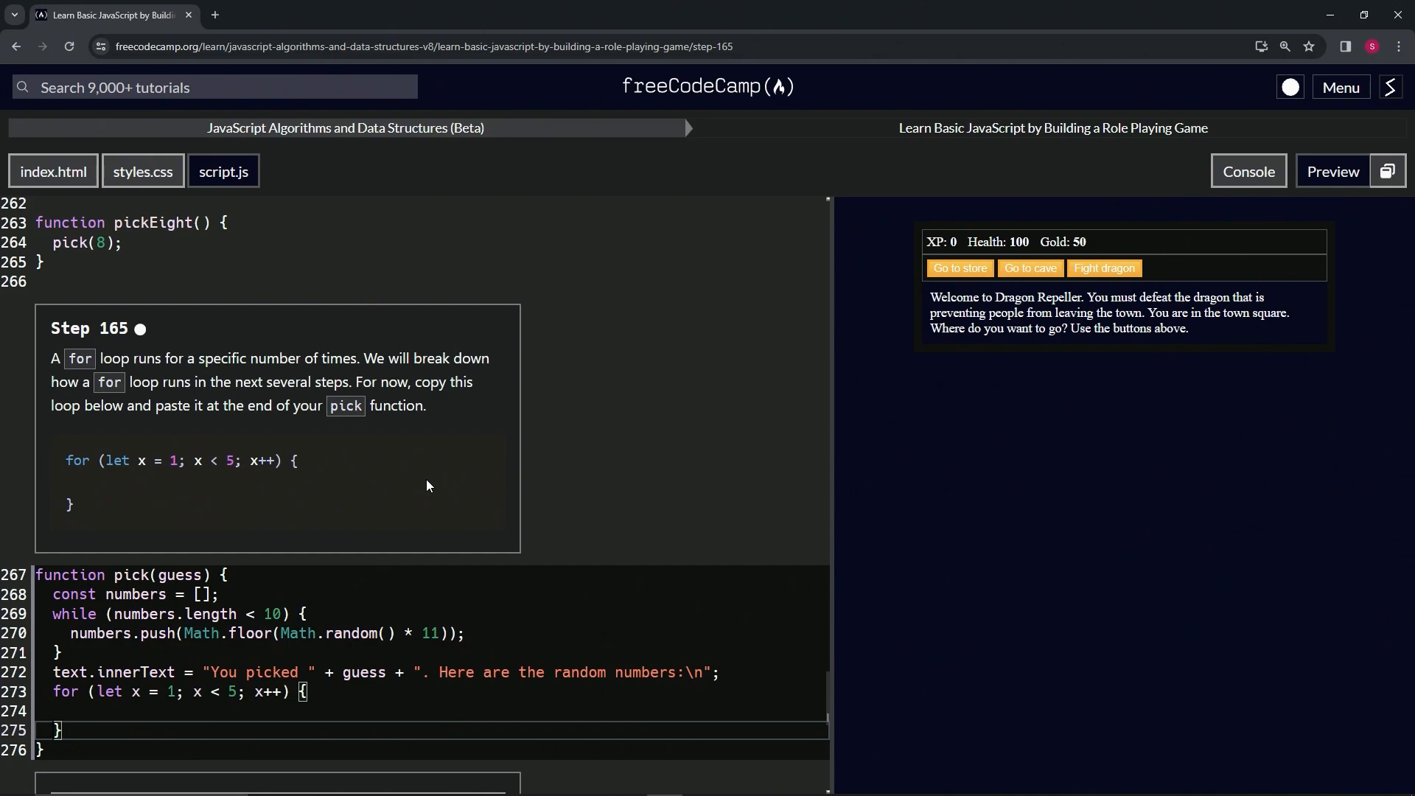
{"action": "mouse_move", "coordinate": [449, 462]}
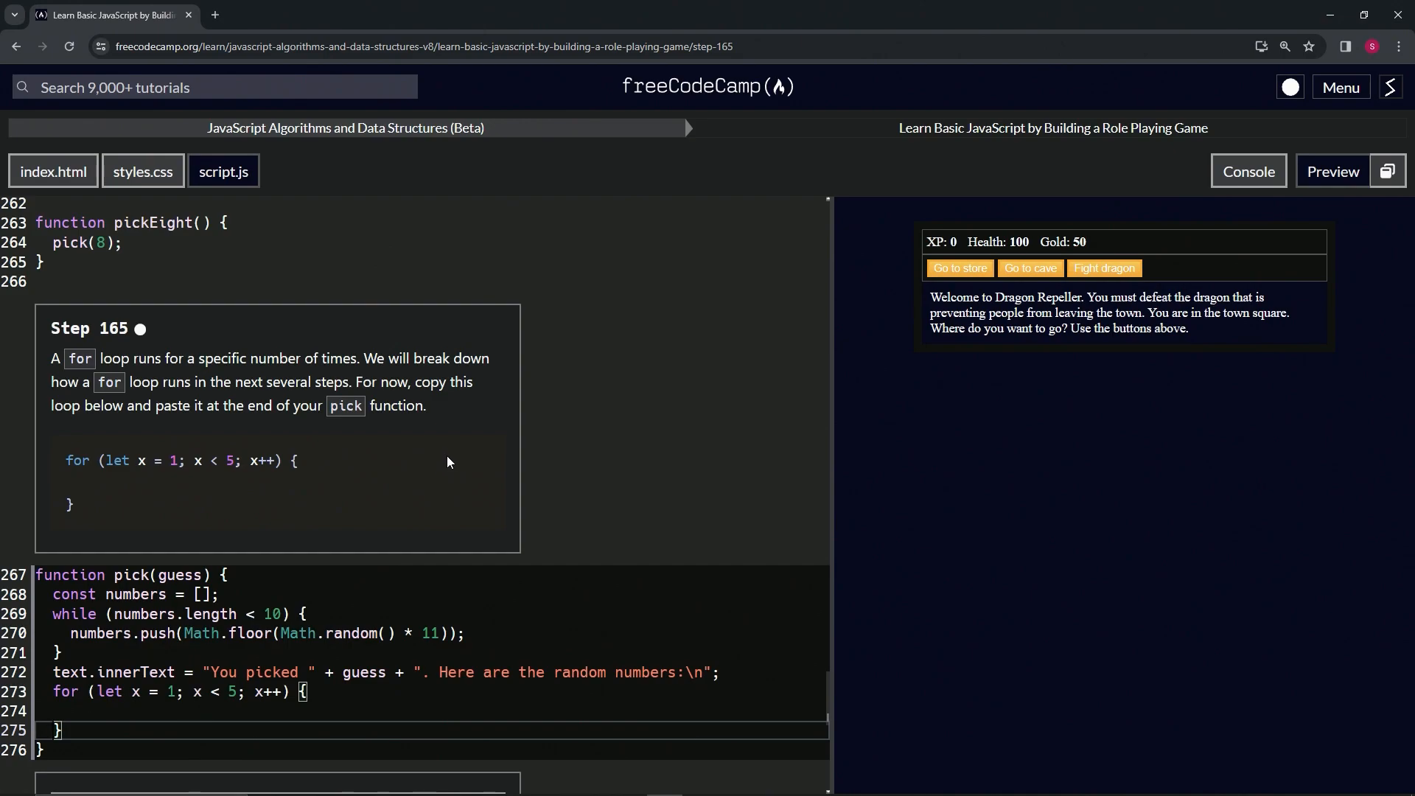
Check the pick function's new for loop (x from 1 to 5) and submit step 165
{"action": "scroll", "scroll_direction": "down", "scroll_amount": 3}
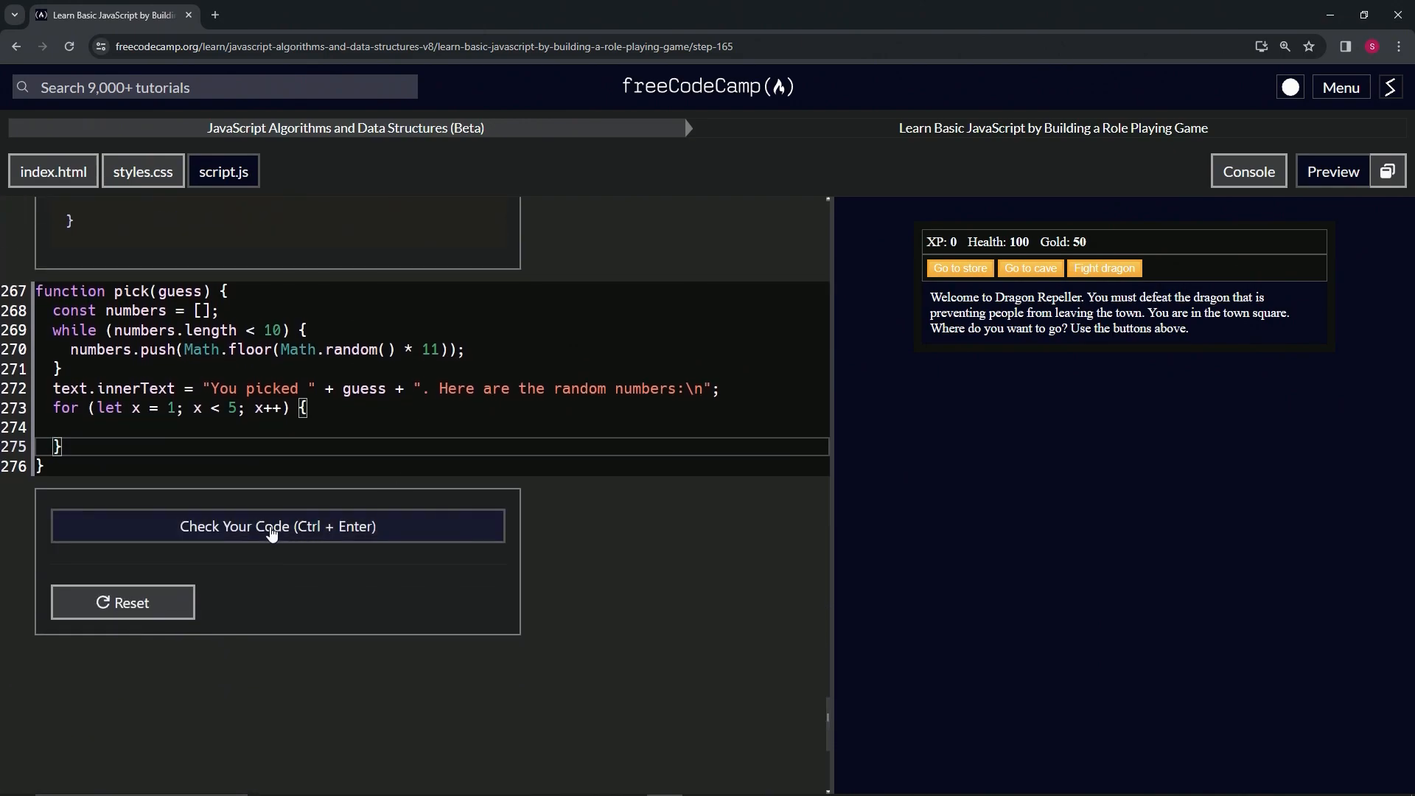
{"action": "left_click", "coordinate": [277, 526]}
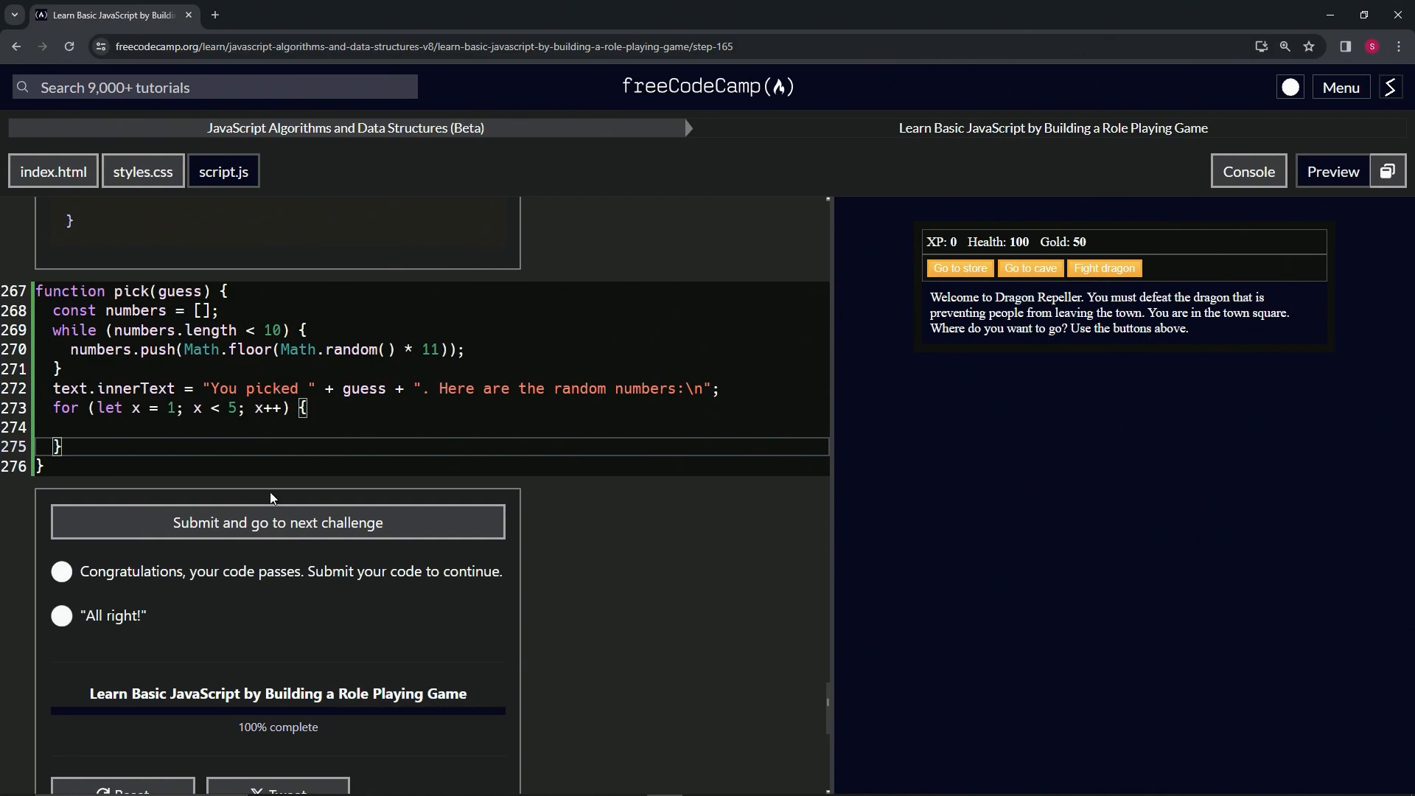
{"action": "left_click", "coordinate": [277, 522]}
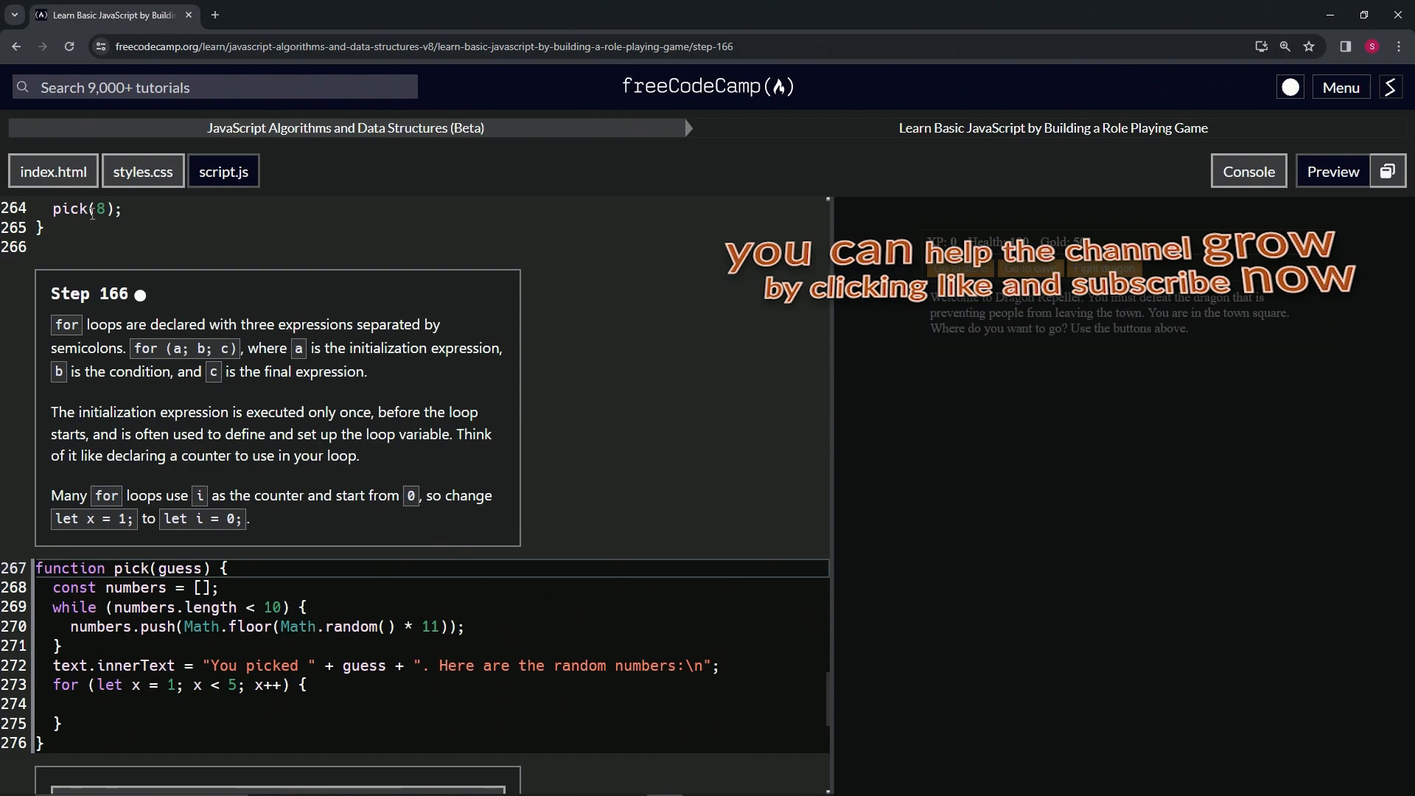
{"action": "mouse_move", "coordinate": [180, 312]}
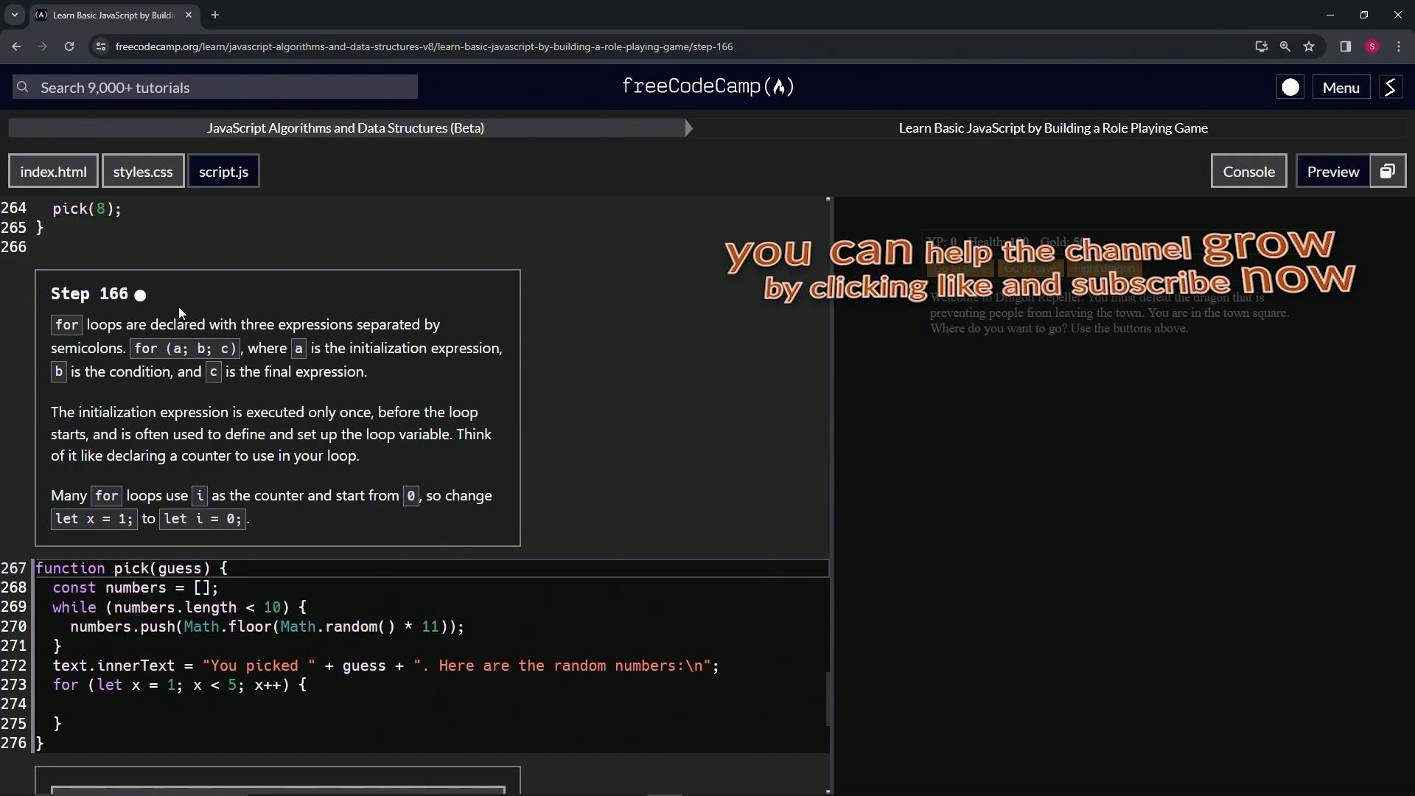